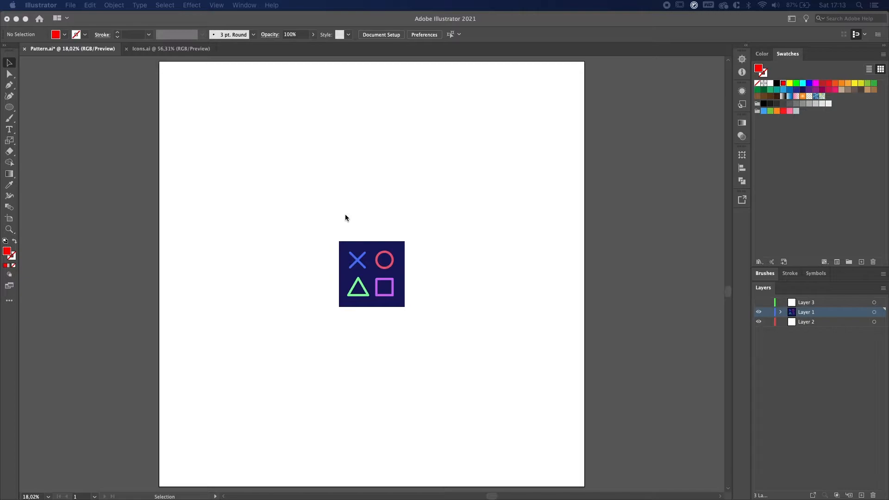
mouse_move(372, 300)
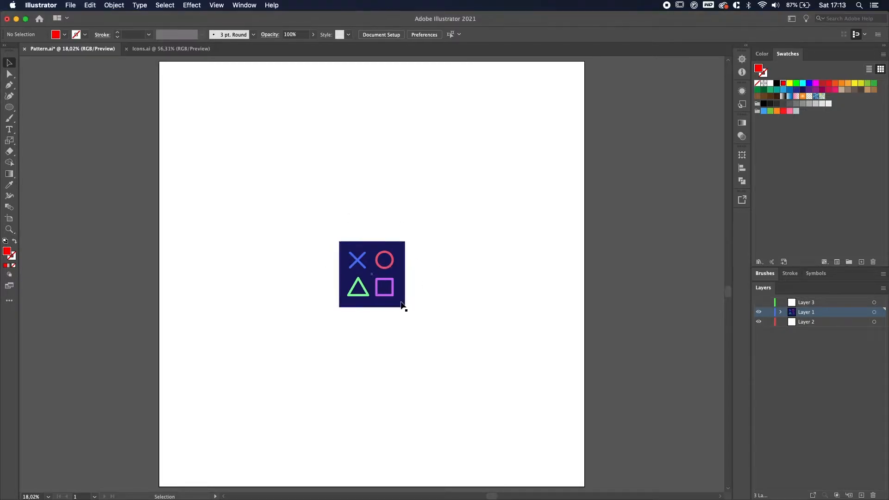
- Select the navy square tile with its cross, circle, triangle and square symbols
left_click(384, 286)
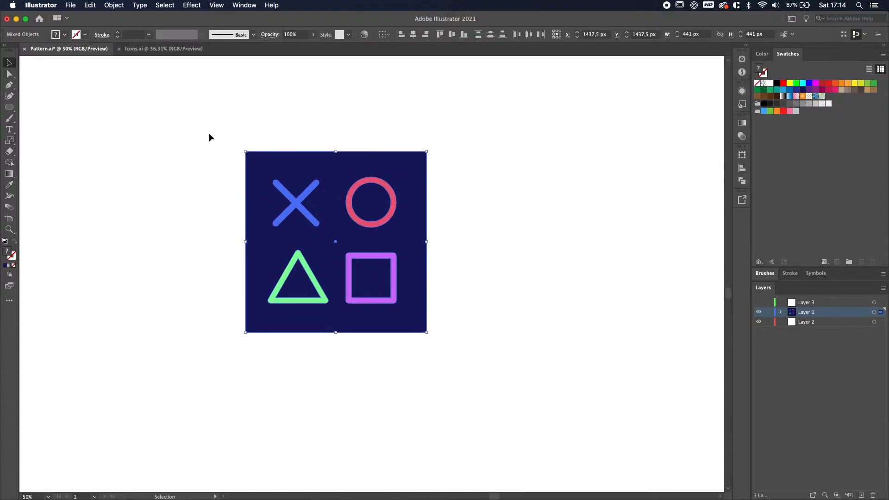
- Group the tile artwork with Cmd+G and drag it into Swatches as a new pattern
key("cmd+g")
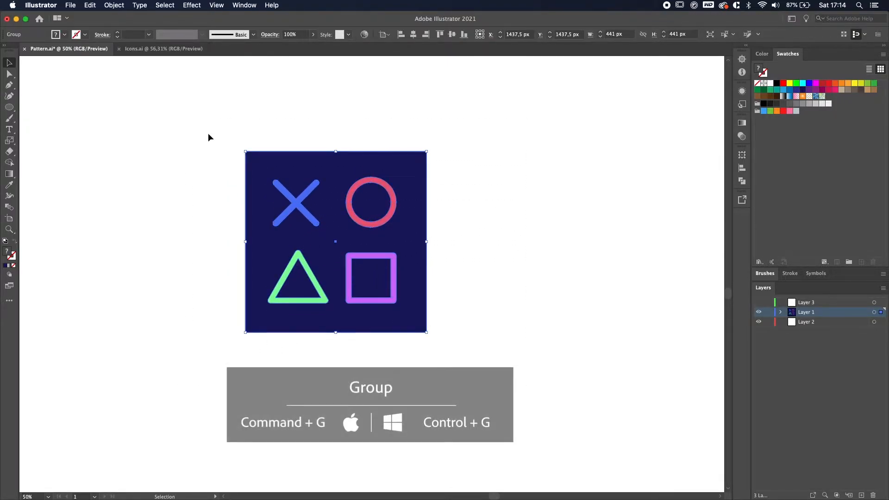
left_click_drag(335, 241, 396, 229)
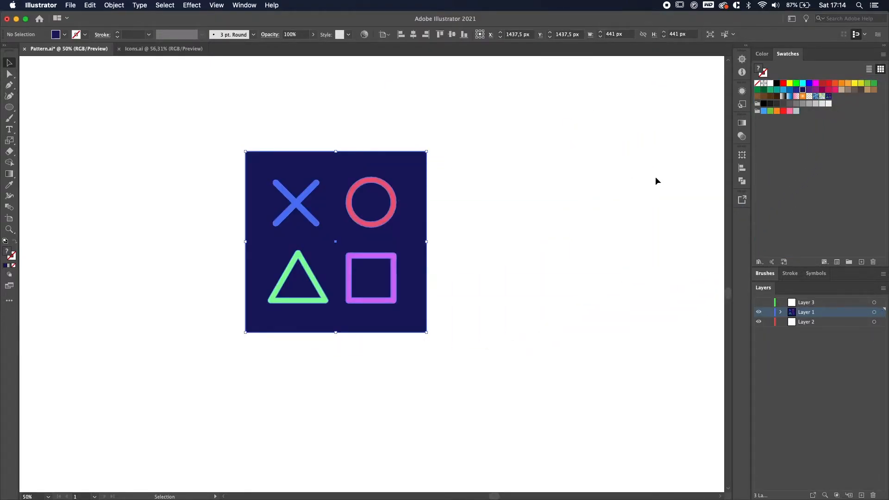
- Deselect, then open New Pattern Swatch 4 in Pattern Editing Mode
left_click(828, 96)
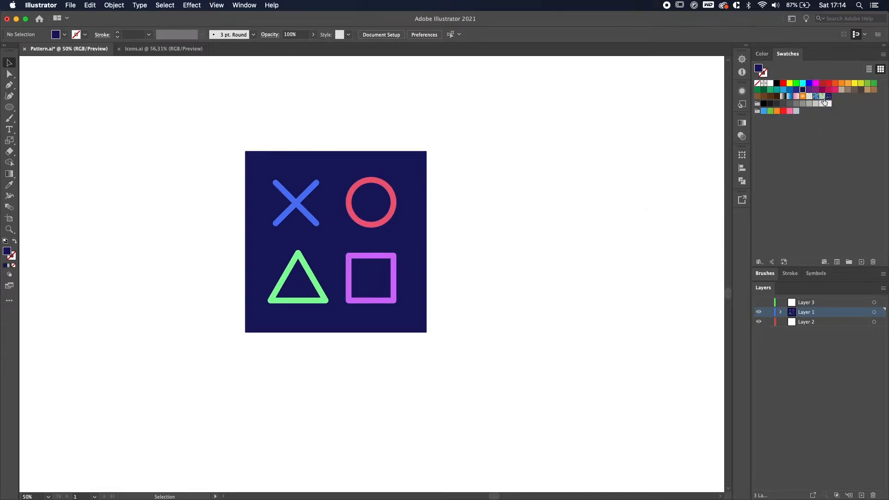
mouse_move(828, 96)
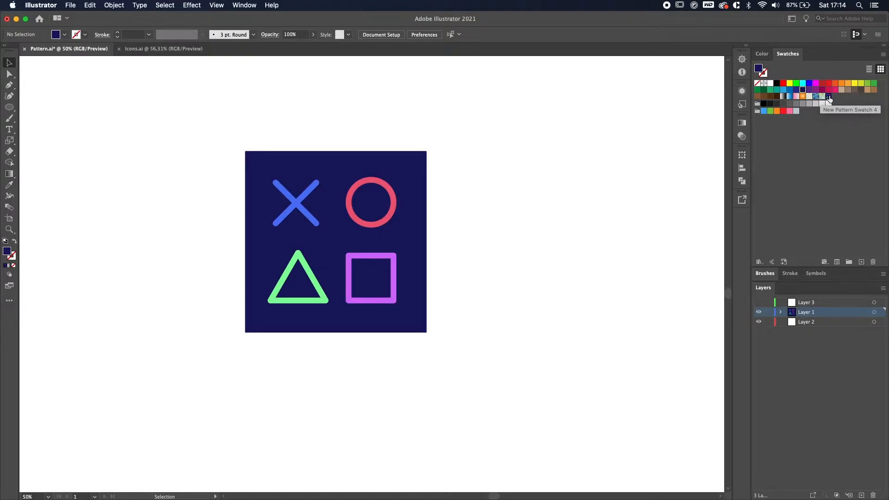
double_click(828, 83)
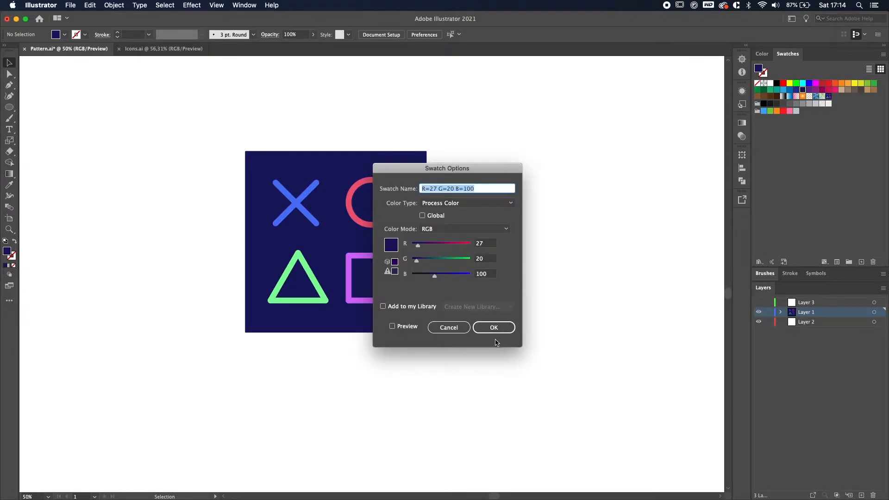
left_click(493, 327)
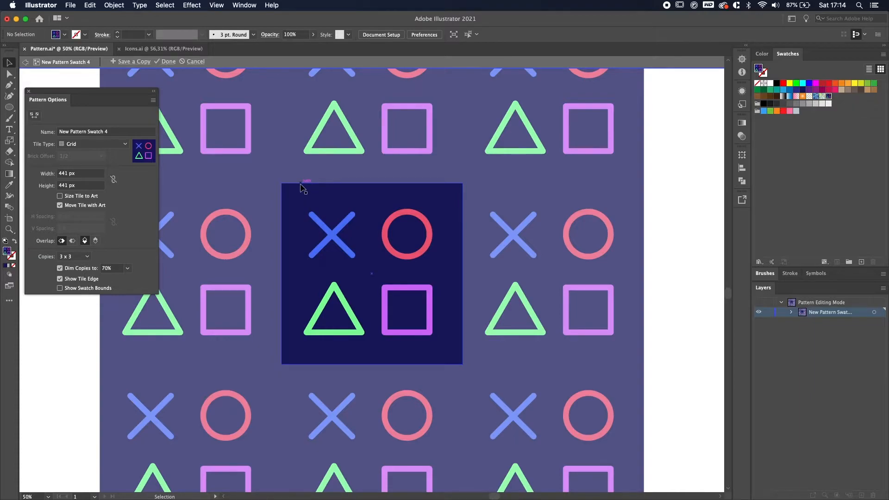
mouse_move(102, 99)
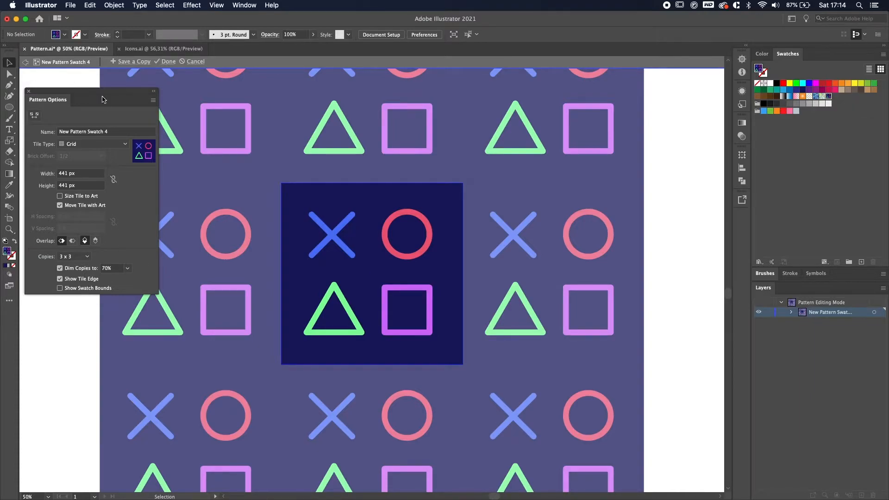
- Name the pattern 'Playstation Pattern' and set the preview copies to 7 x 7
type("Plauys")
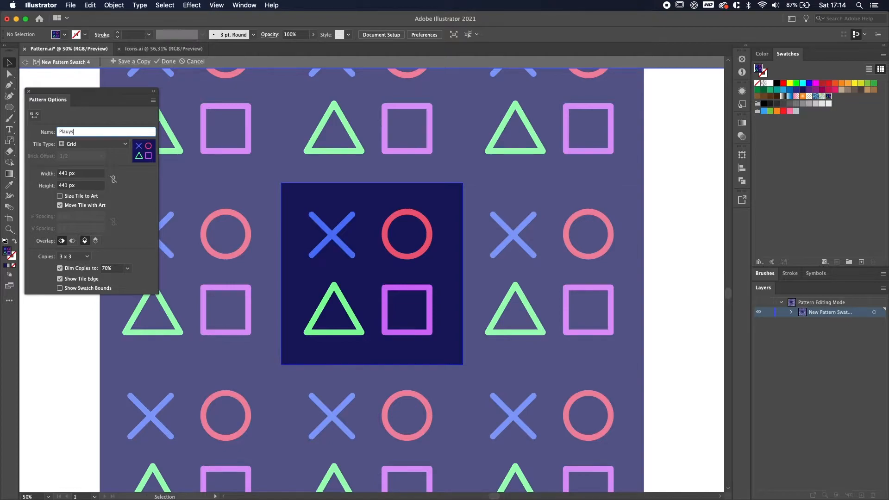
key("BackSpace")
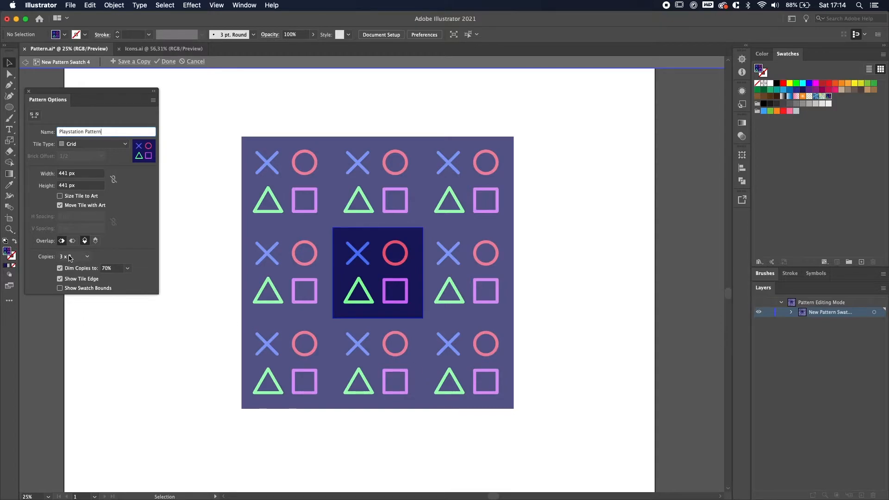
left_click(74, 257)
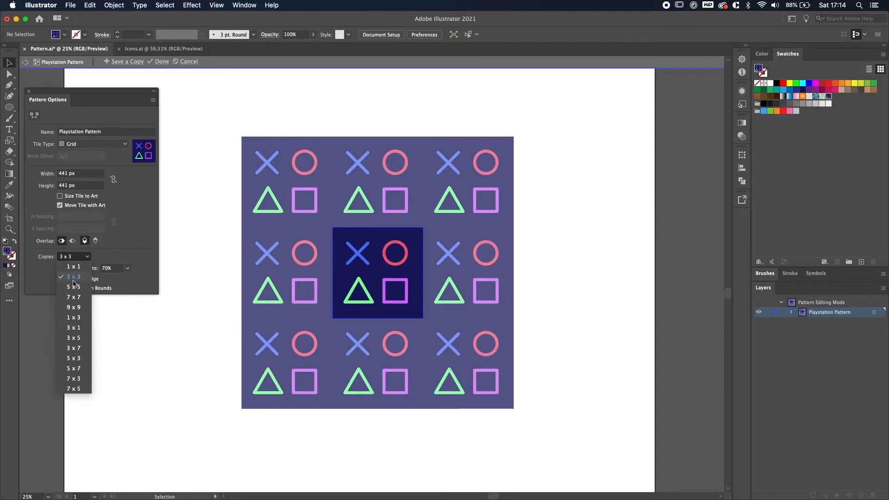
left_click(73, 297)
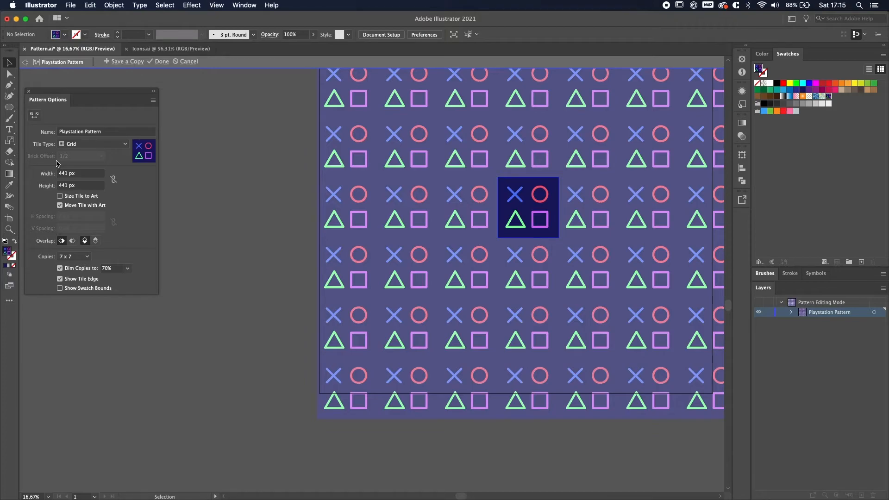
mouse_move(131, 85)
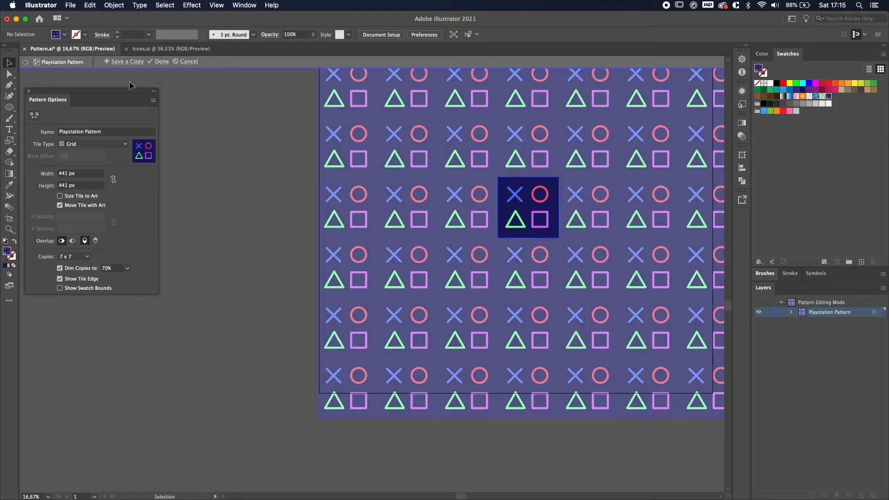
- Exit pattern editing, hide Layer 1 with the original tile, and make Layer 3 active
left_click(161, 61)
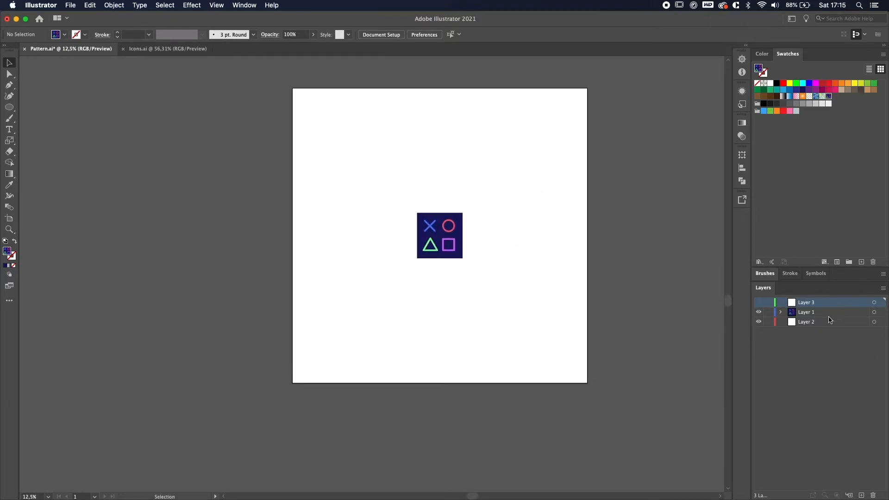
left_click(758, 312)
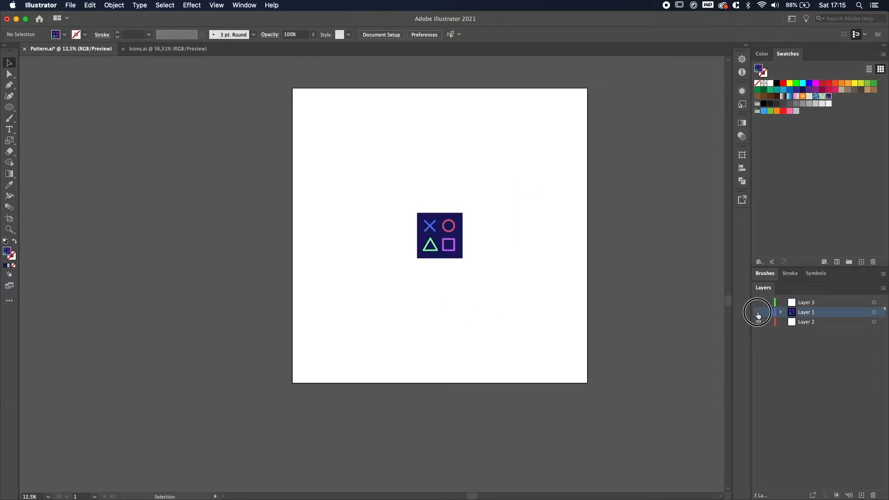
left_click(759, 312)
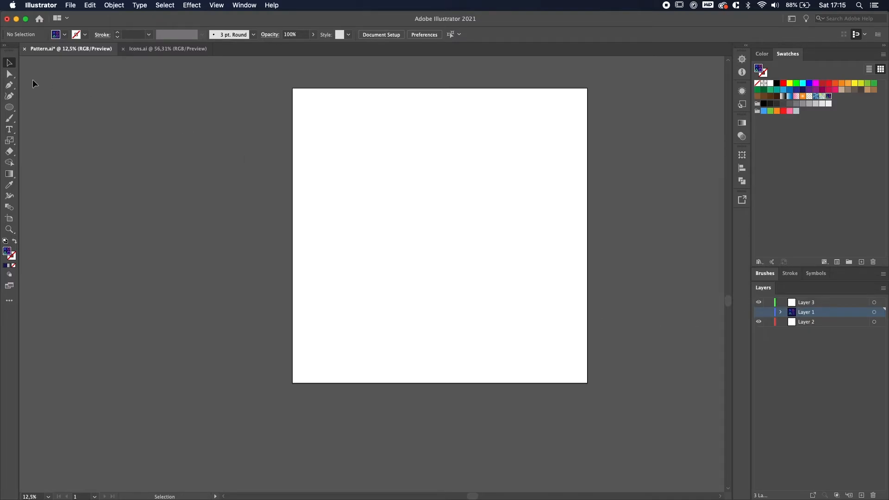
left_click(9, 108)
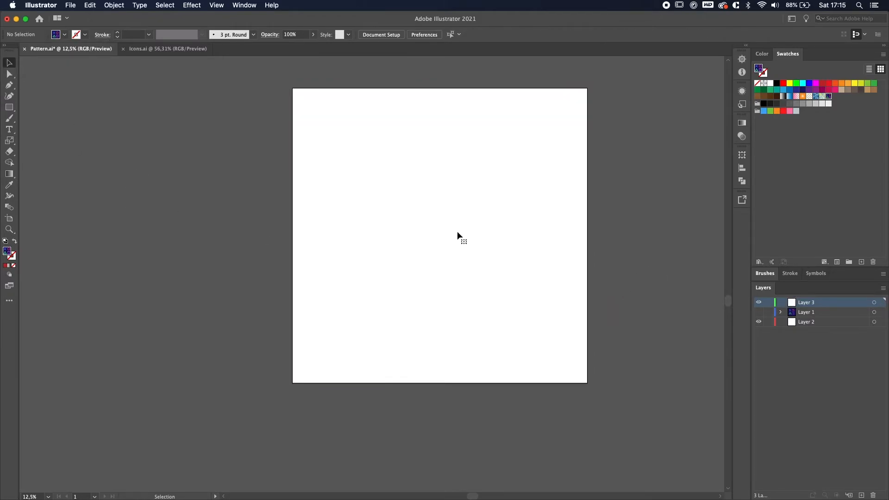
- Draw a large circle on Layer 3 filled with the Playstation Pattern swatch
left_click(9, 107)
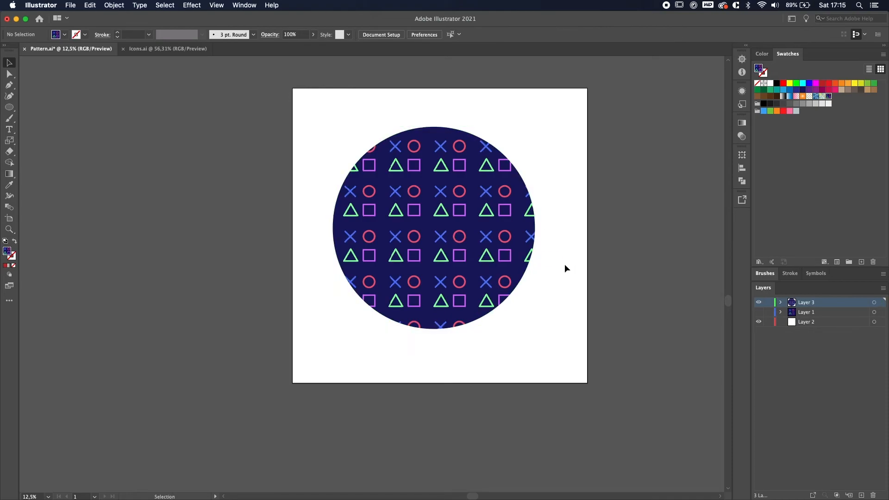
mouse_move(562, 269)
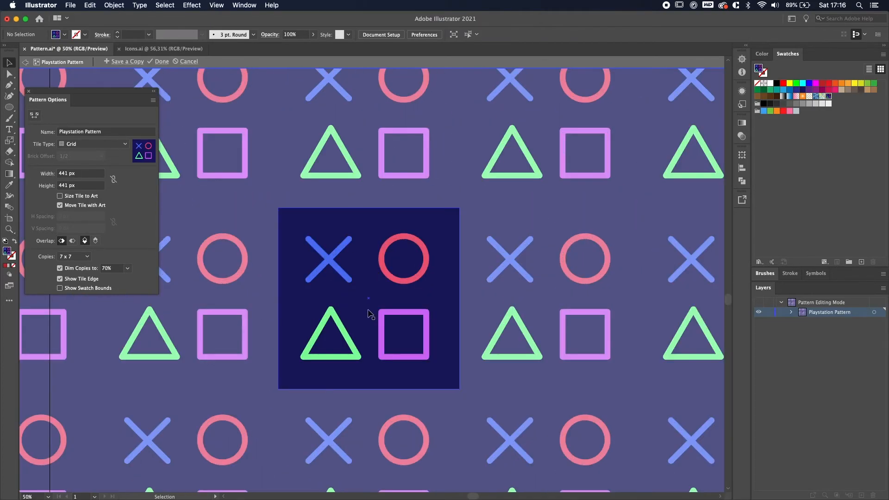
- Recolor the tile's green triangle to yellow (FFDC4A) via the Fill colour picker
left_click(331, 335)
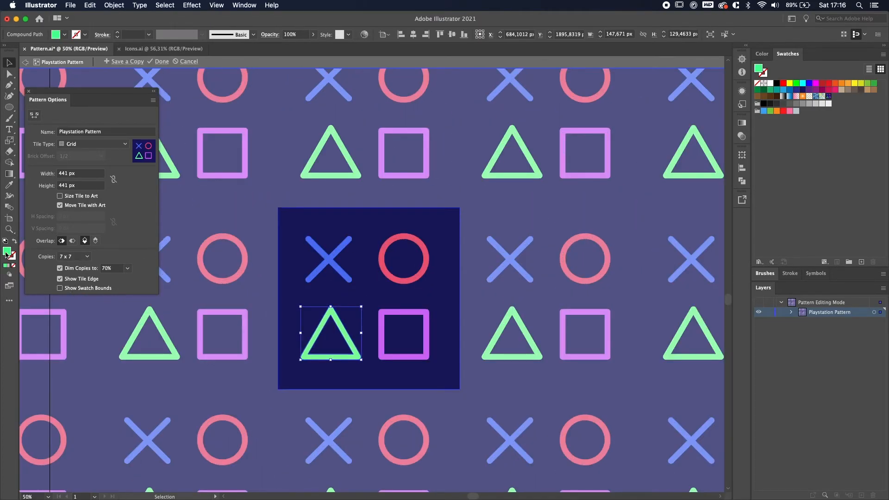
double_click(8, 253)
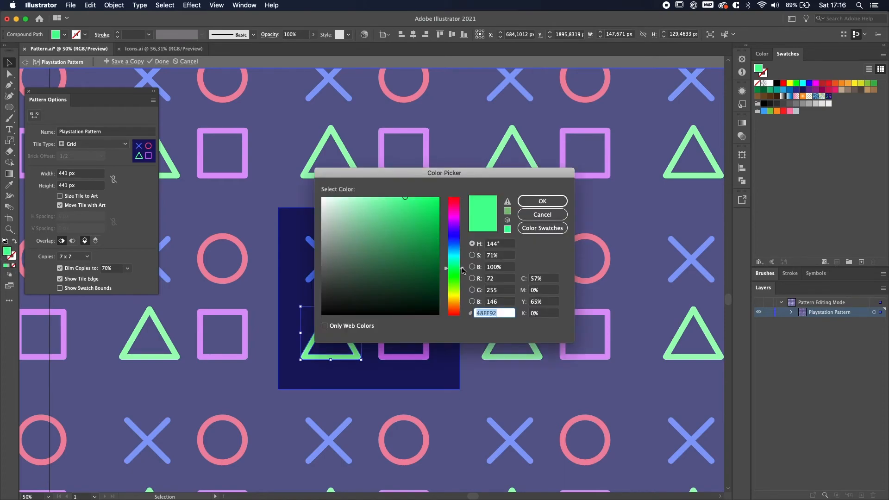
left_click_drag(458, 269, 461, 292)
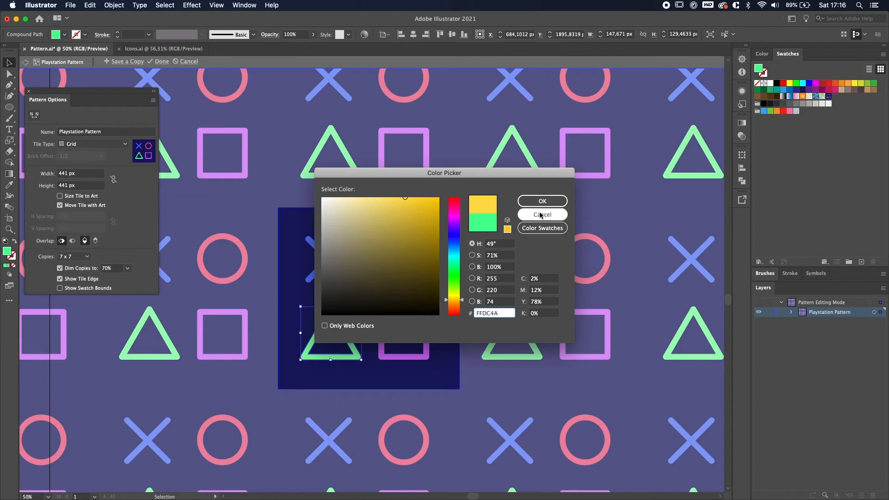
left_click(542, 201)
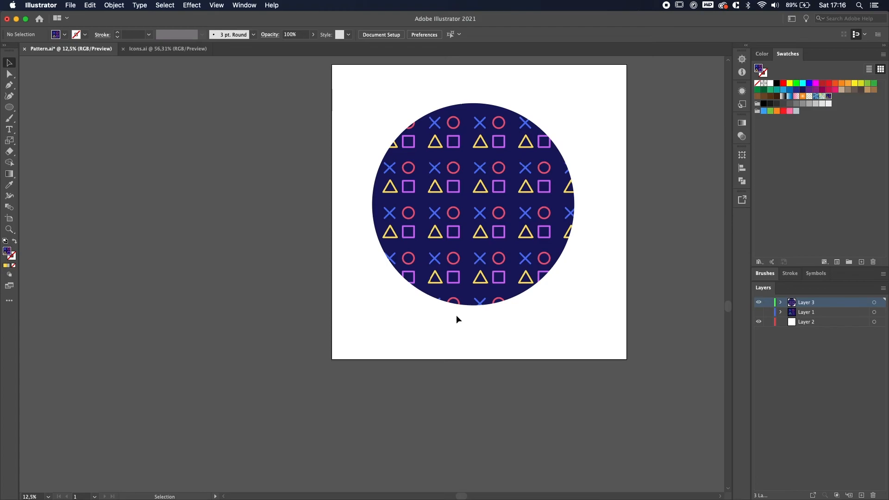
mouse_move(433, 329)
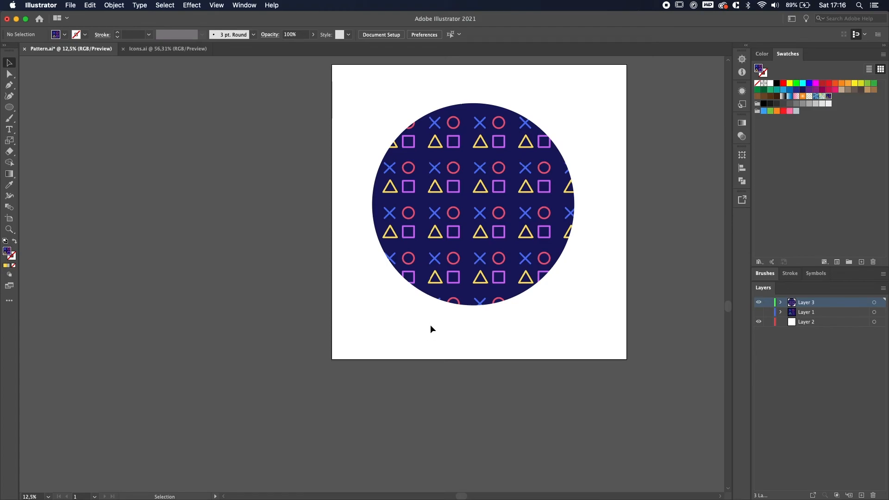